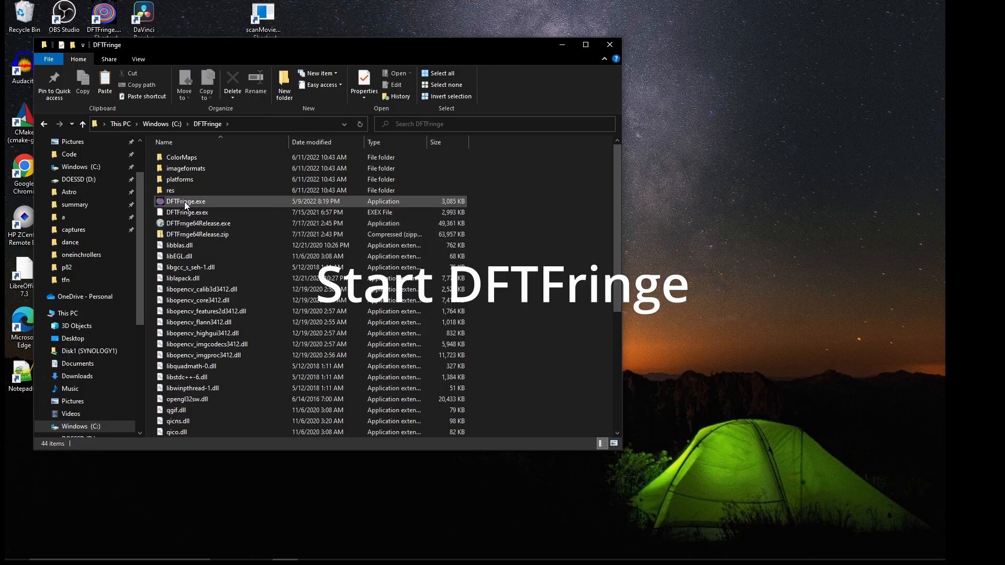
mouse_move(215, 206)
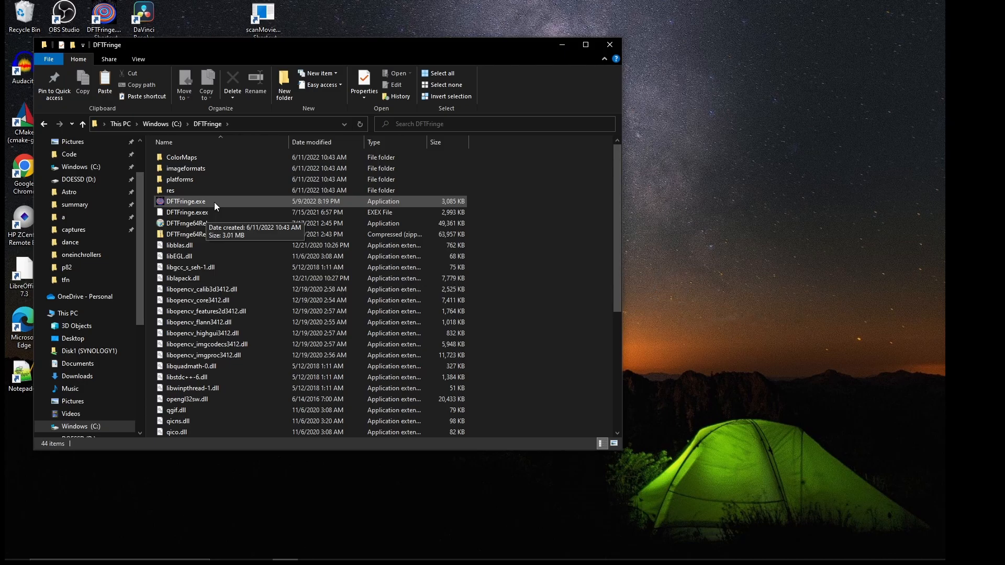
Launch DFTFringe.exe from its File Explorer folder.
double_click(185, 201)
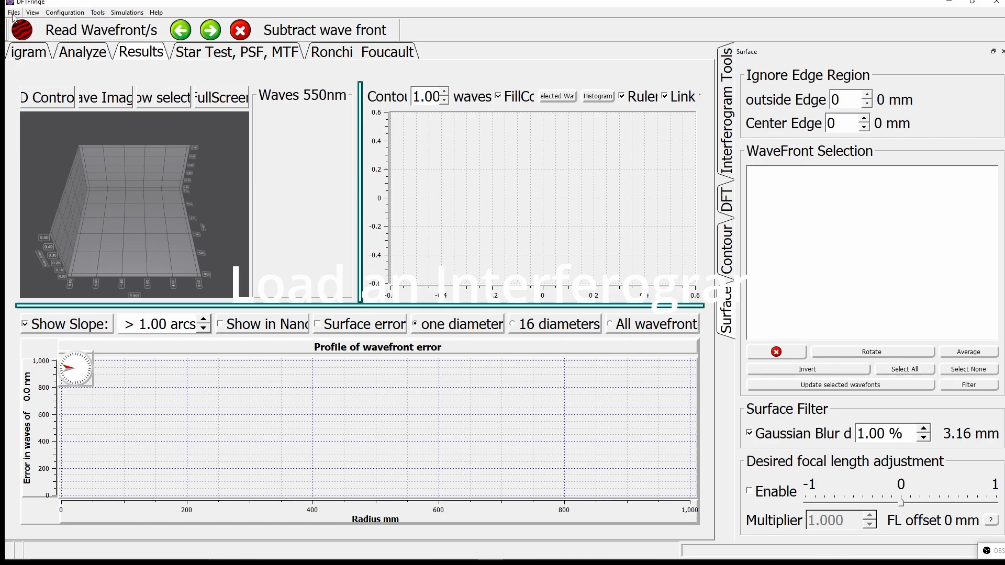
Load the interferogram DSC_0001.JPG via Files > Load Interferogram.
left_click(14, 12)
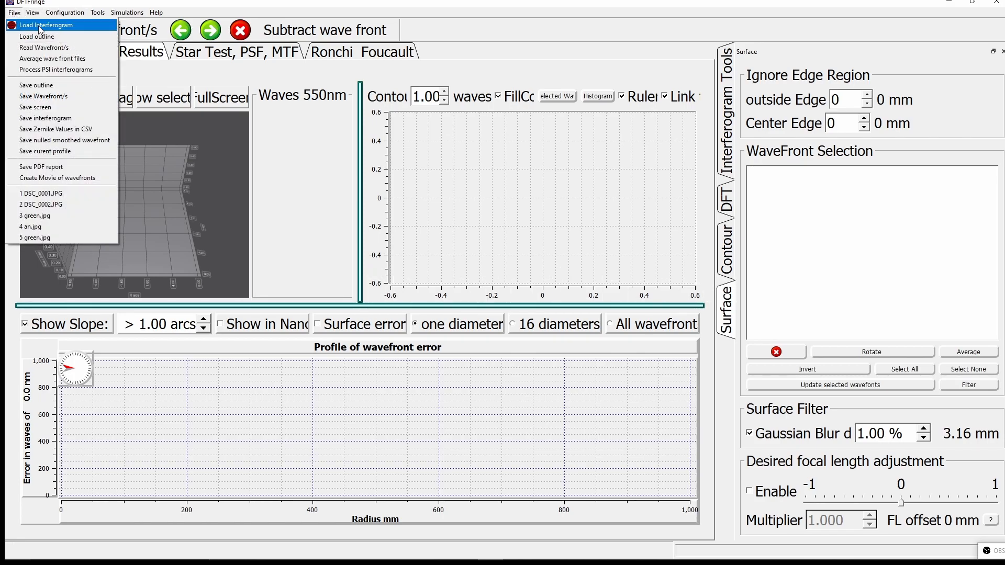
left_click(44, 25)
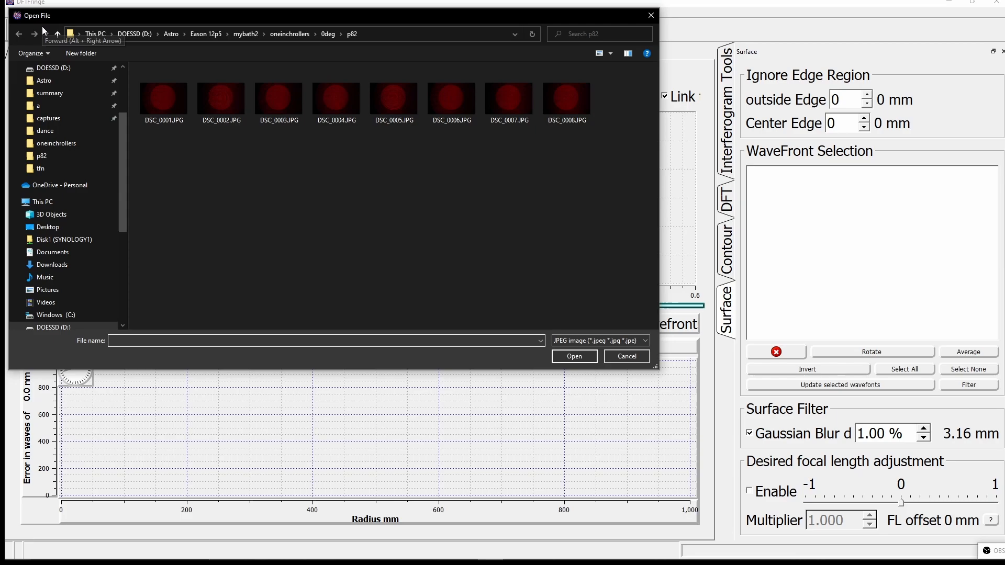
left_click(163, 96)
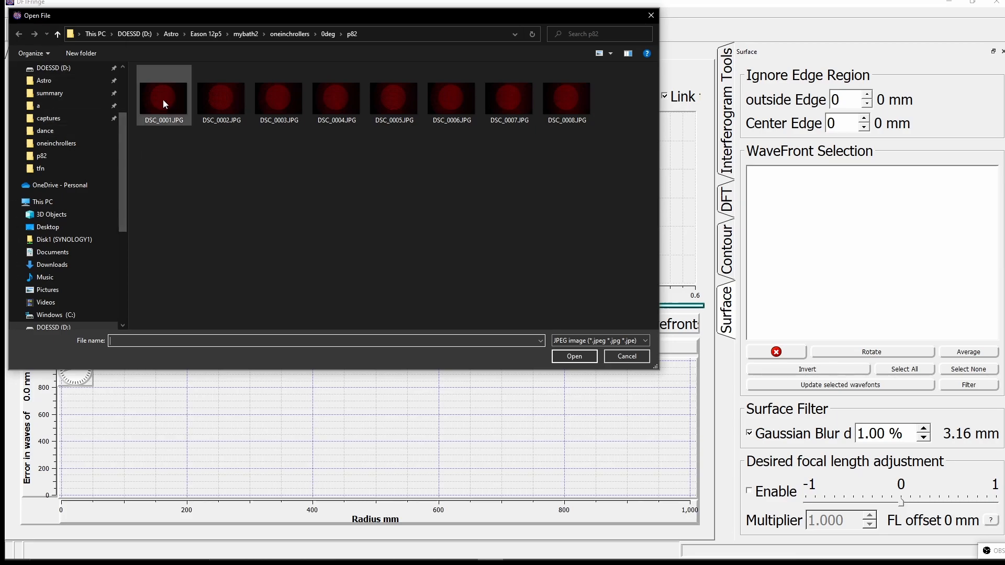
double_click(163, 90)
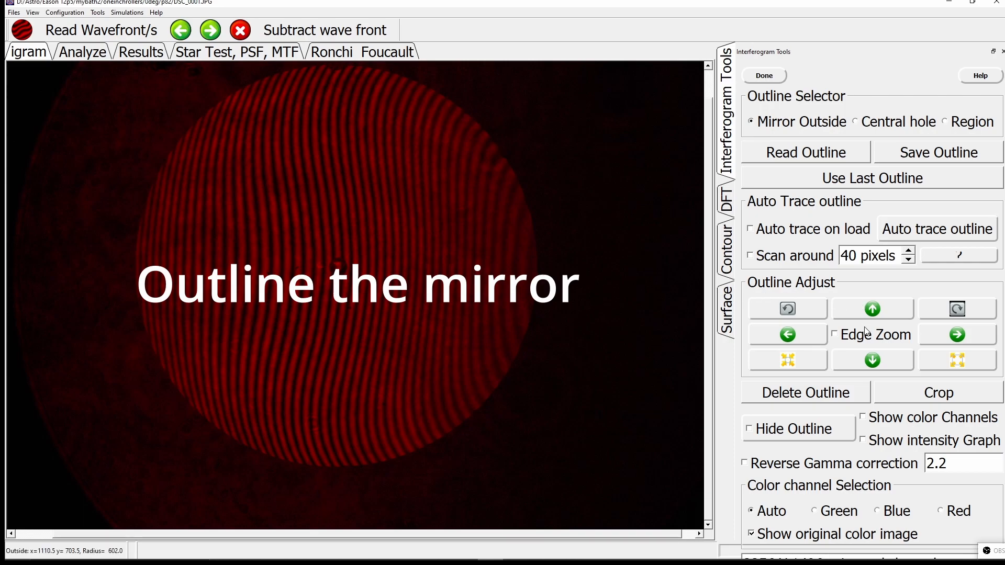
Auto-trace the mirror's circular outline and confirm it with Done.
left_click(936, 228)
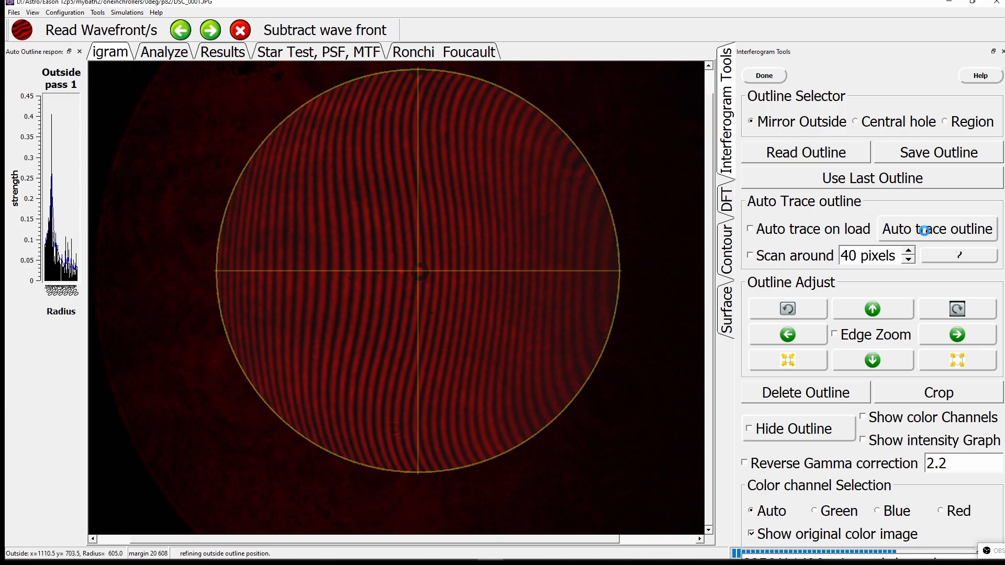
left_click(936, 229)
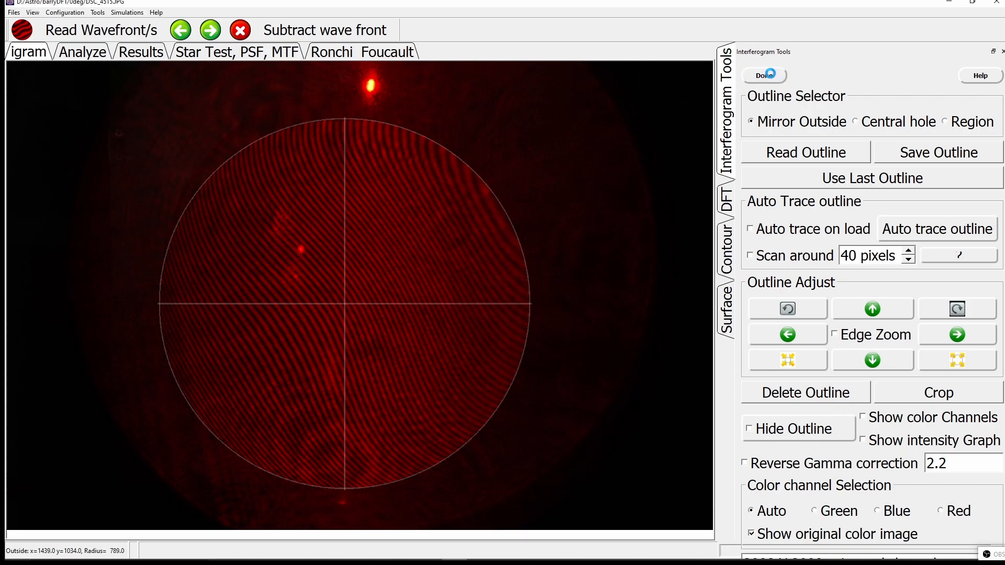
left_click(726, 199)
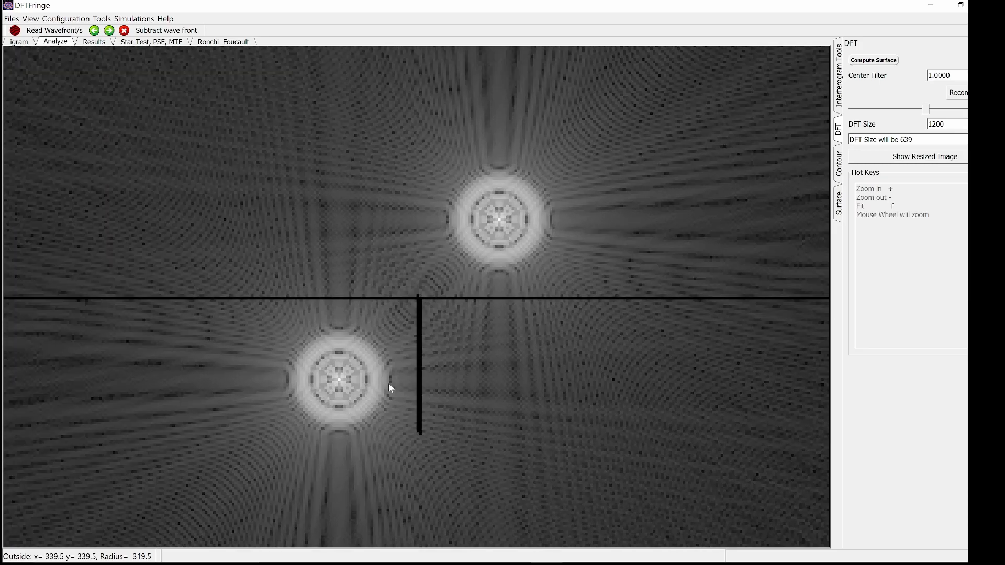
mouse_move(306, 413)
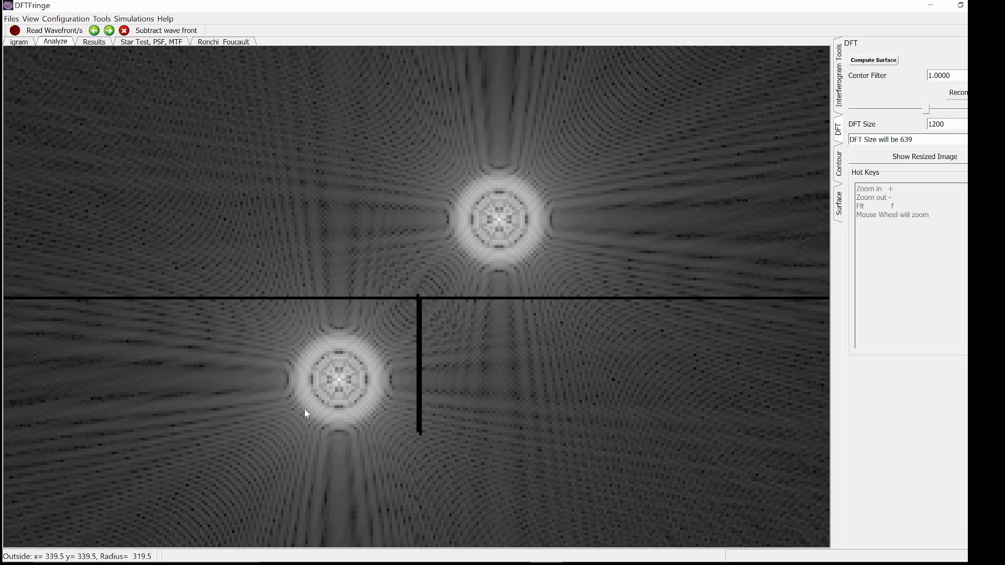
mouse_move(557, 176)
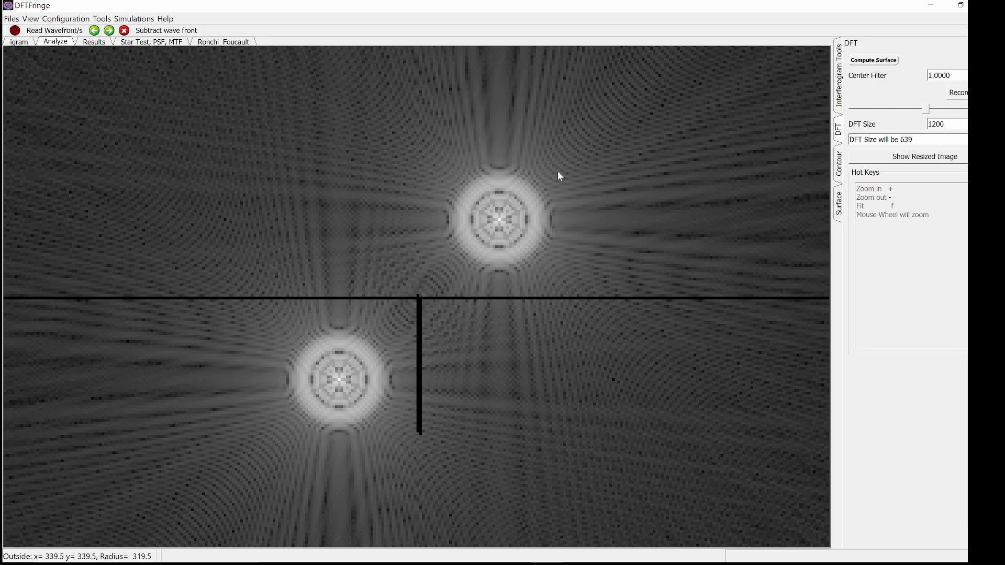
mouse_move(472, 243)
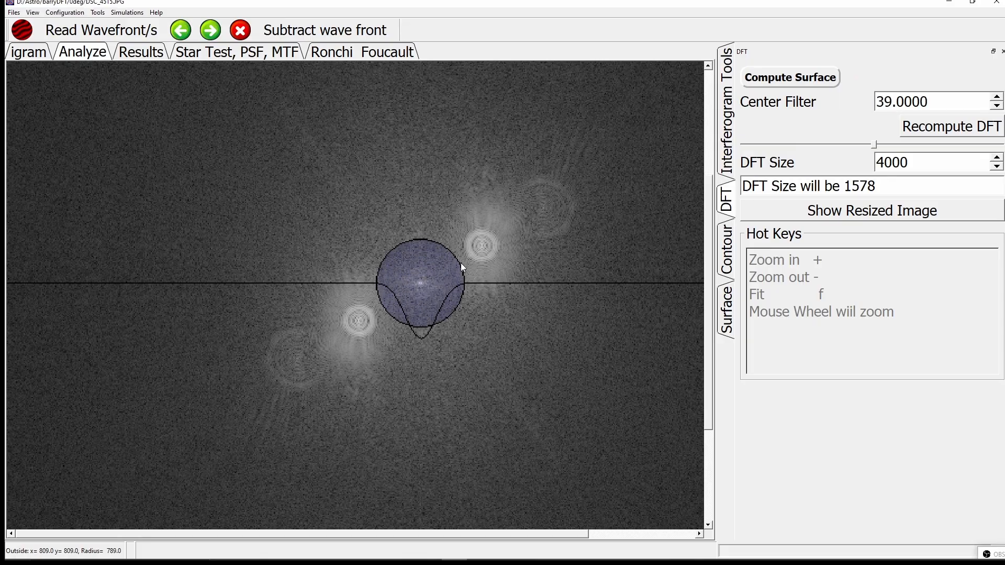
Raise the DFT Center Filter from 39 to 45.
left_click(996, 98)
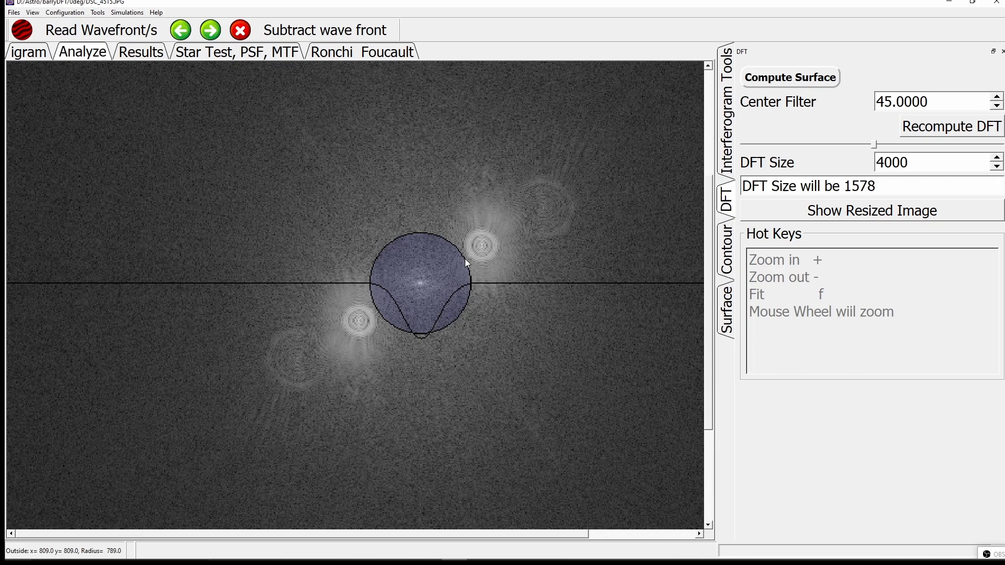
mouse_move(529, 252)
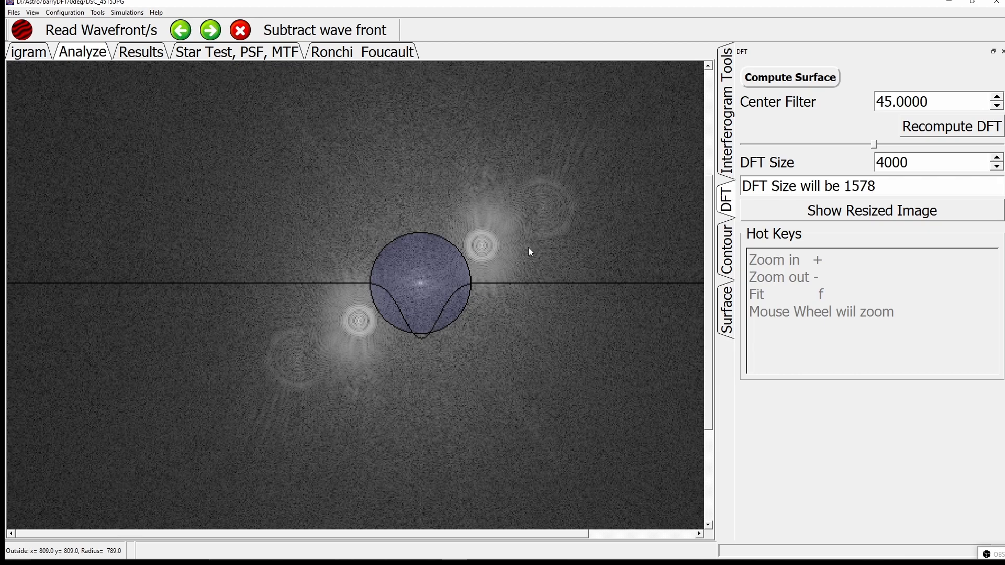
mouse_move(720, 113)
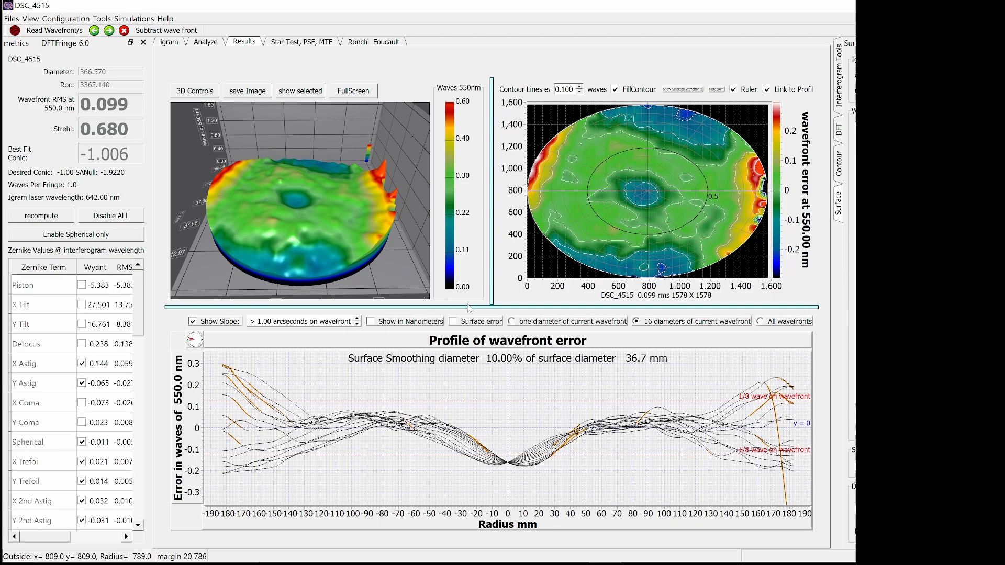
mouse_move(467, 309)
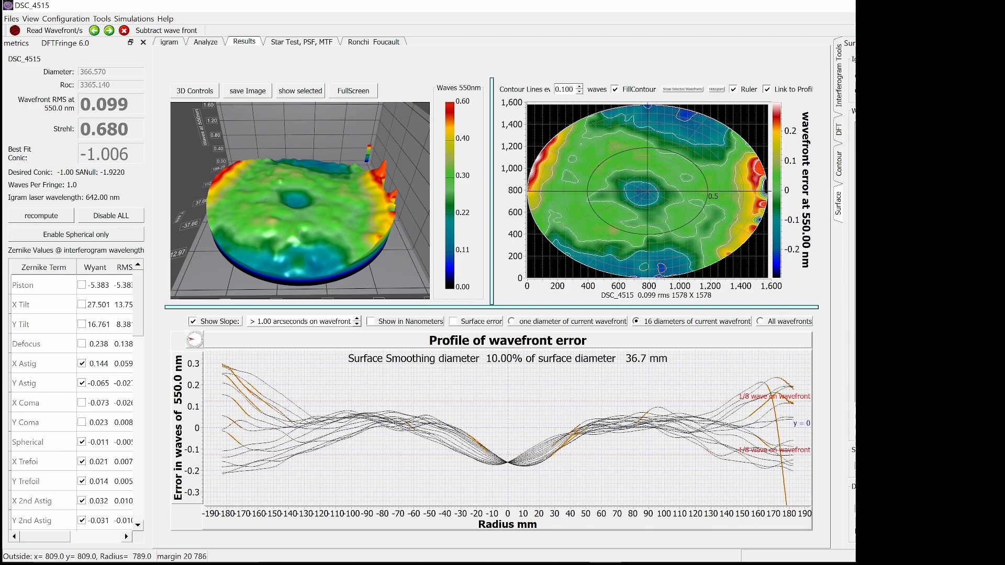